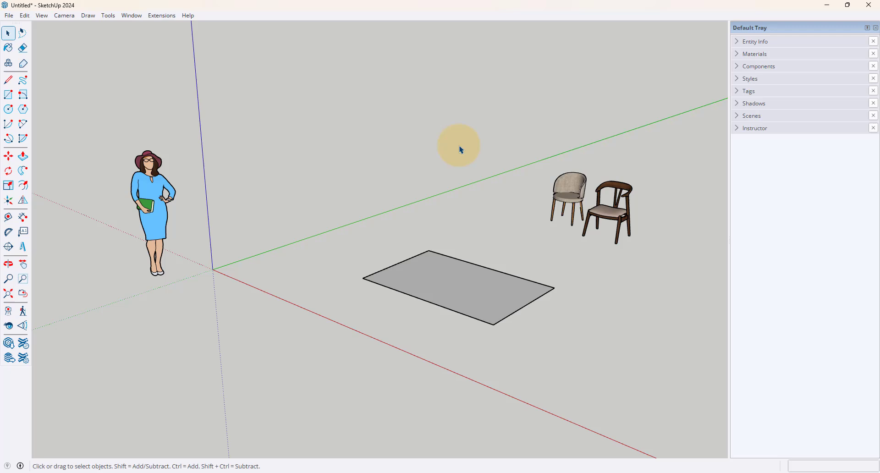
mouse_move(462, 170)
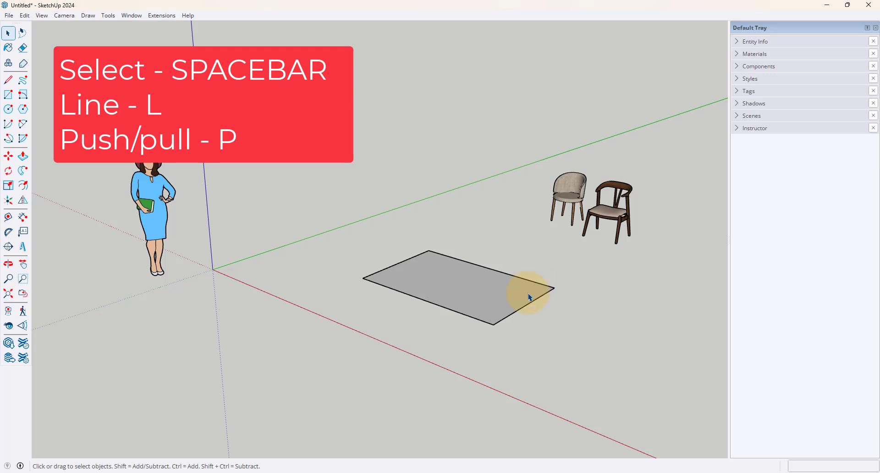
mouse_move(527, 289)
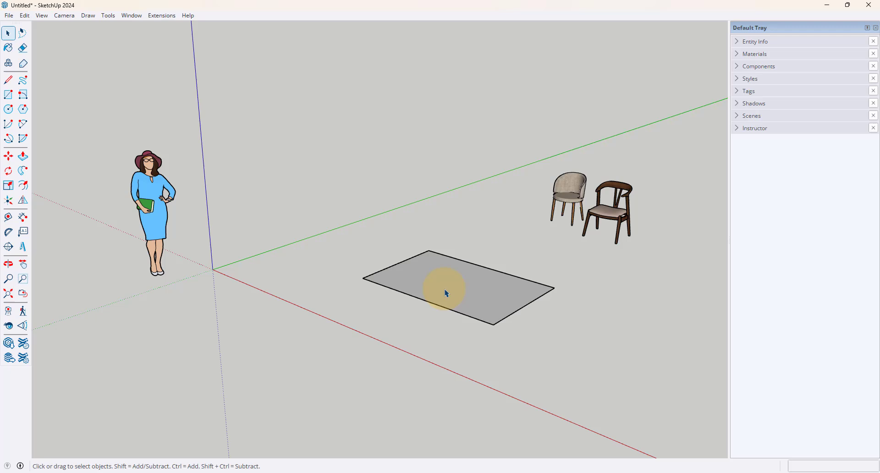
mouse_move(449, 283)
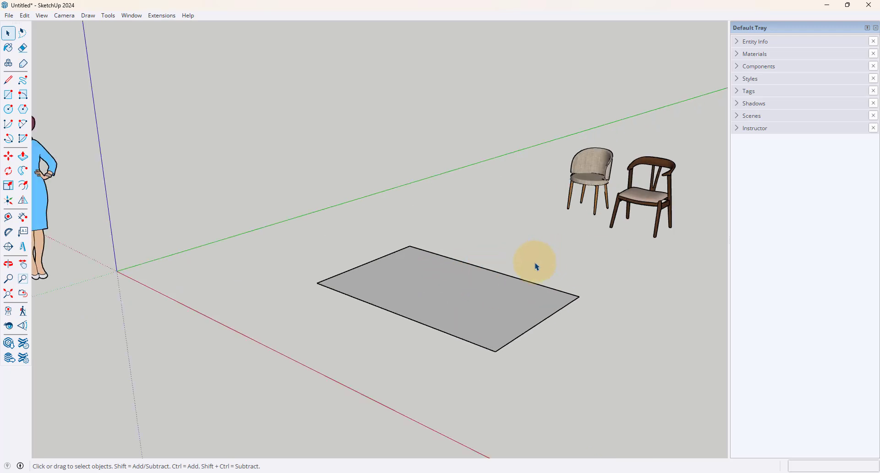
Step: Split the rectangle with a line and push both faces up, the taller to about 438 mm
key(l)
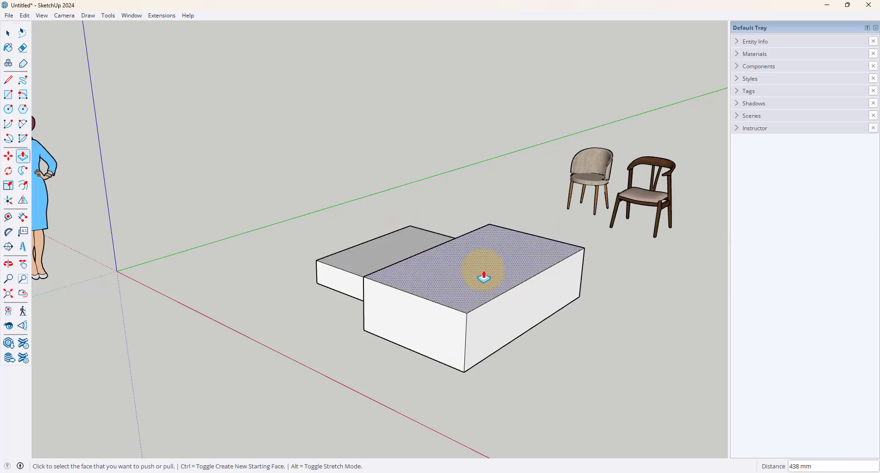
click(9, 33)
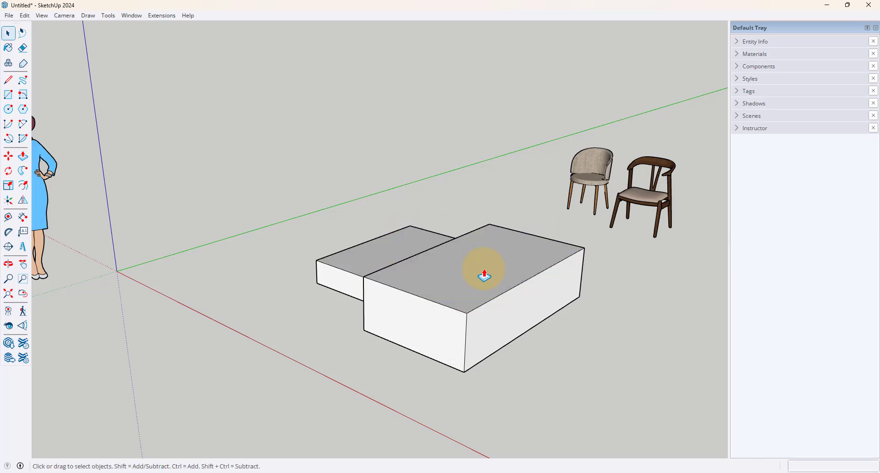
key(space)
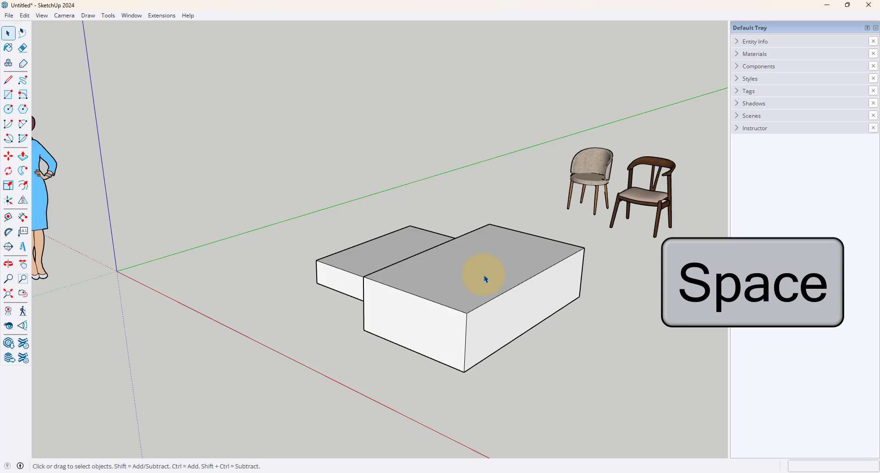
key(space)
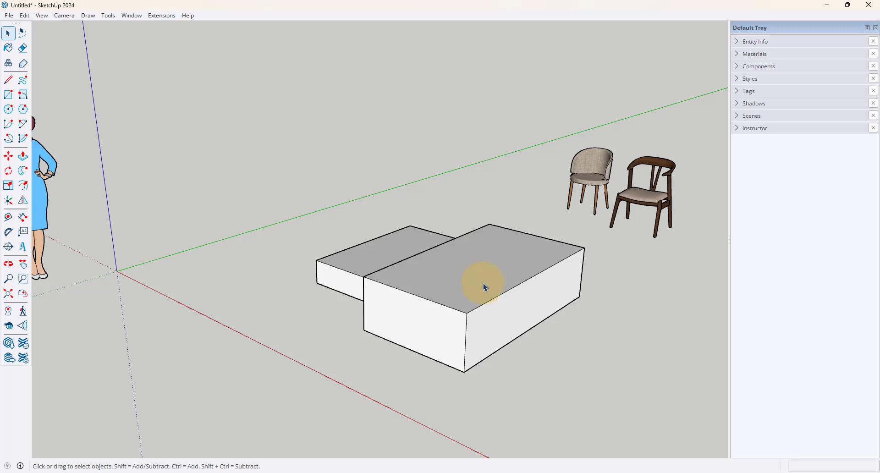
mouse_move(477, 305)
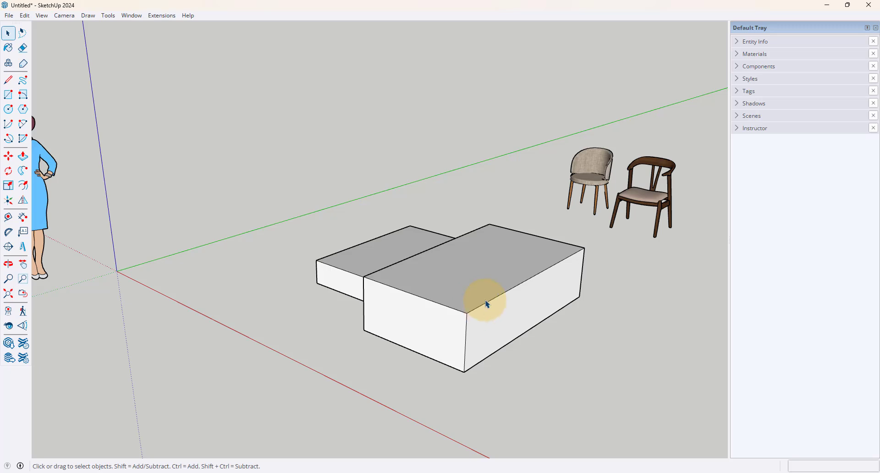
mouse_move(494, 279)
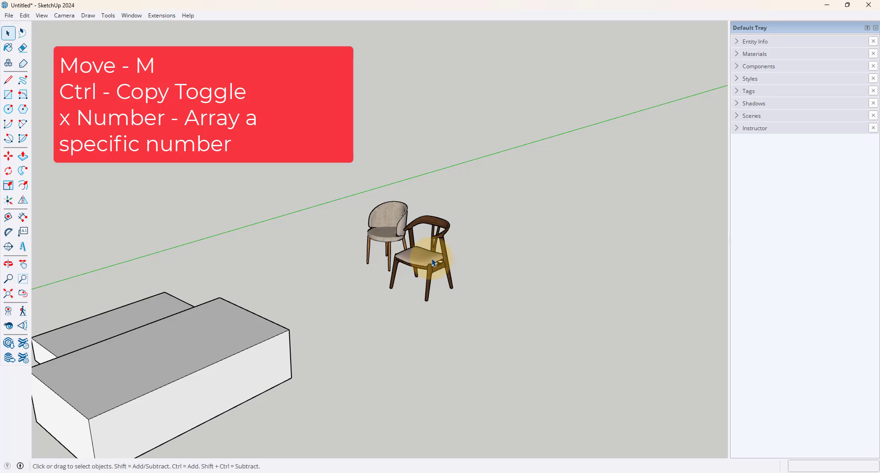
Step: Move-copy the dark wooden chair with Ctrl toggled, placing the copy beside the original
key(m)
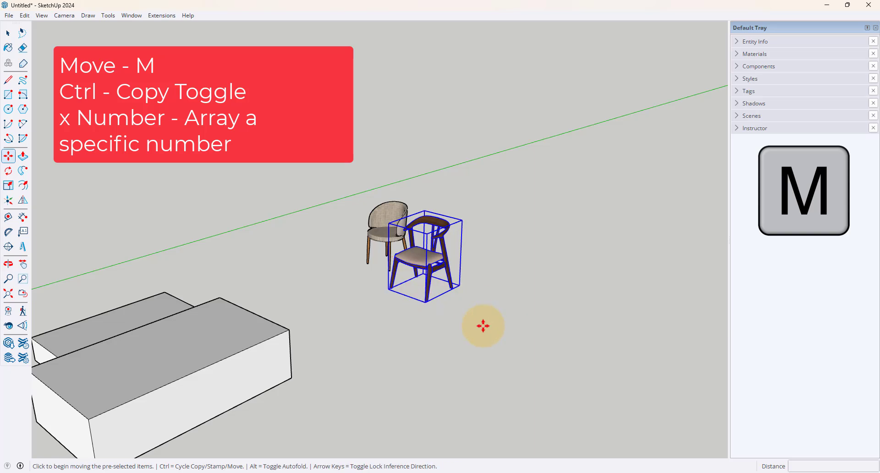
mouse_move(465, 285)
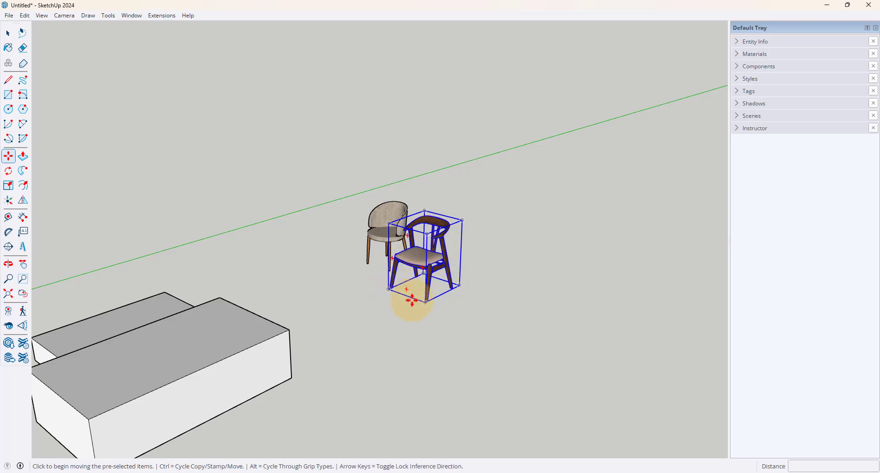
mouse_move(667, 398)
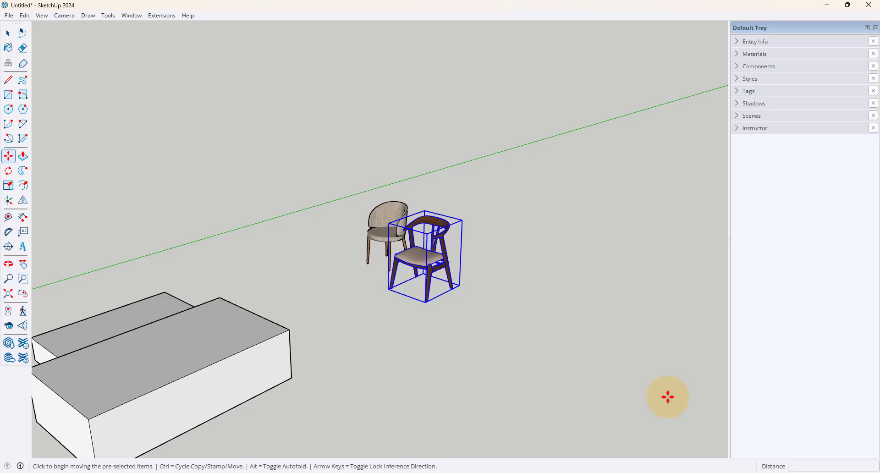
mouse_move(497, 306)
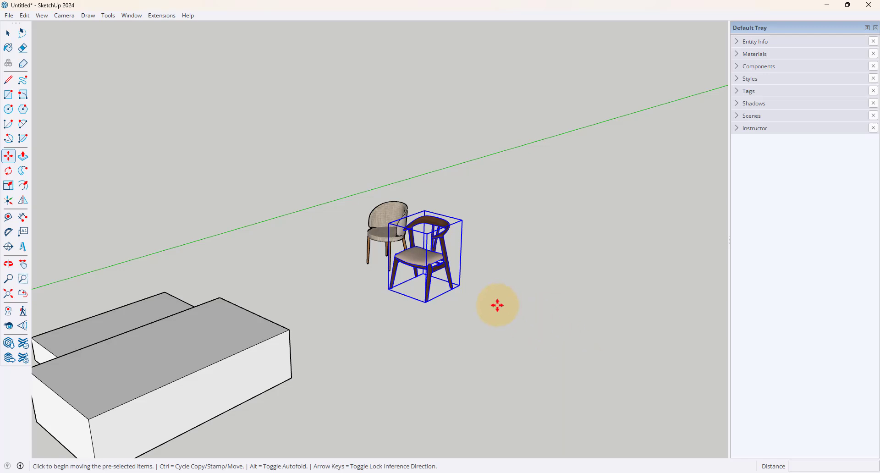
key(ctrl)
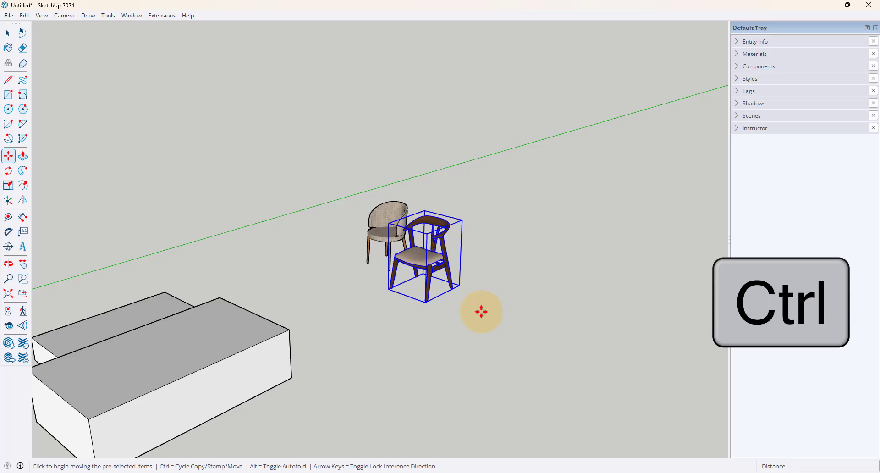
mouse_move(441, 315)
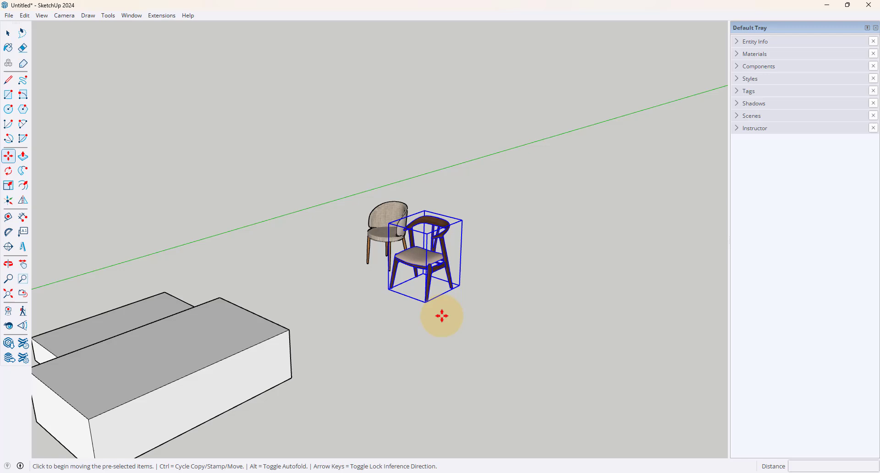
key(ctrl)
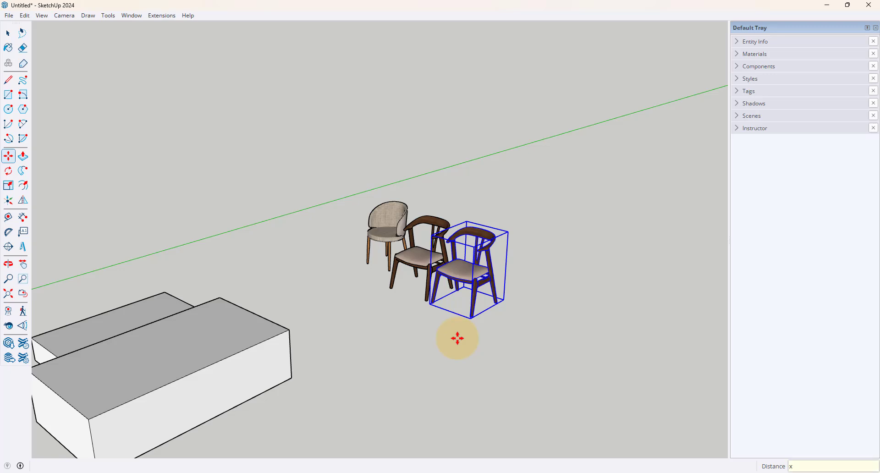
Step: Enter x10 to array the chair copies, then shift the view to see the row
text(x10)
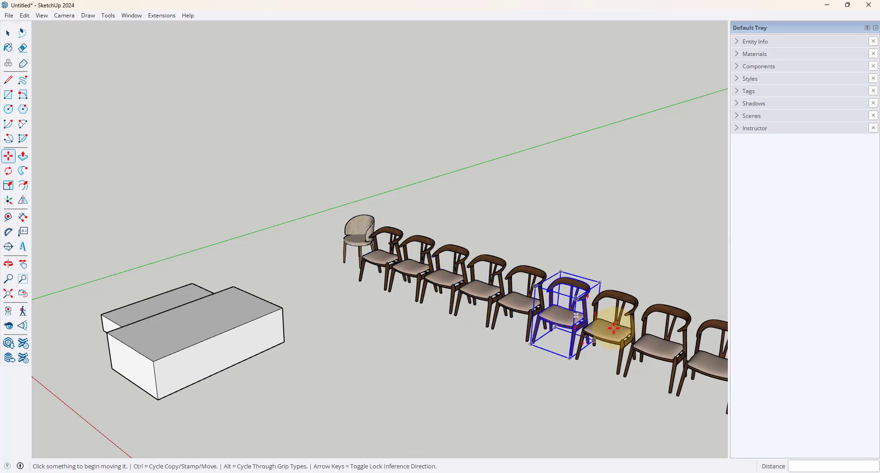
drag(561, 315, 696, 370)
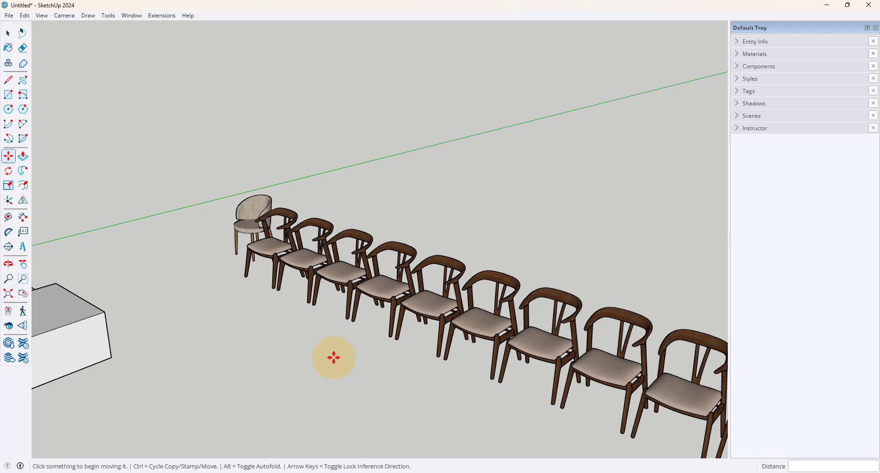
mouse_move(275, 331)
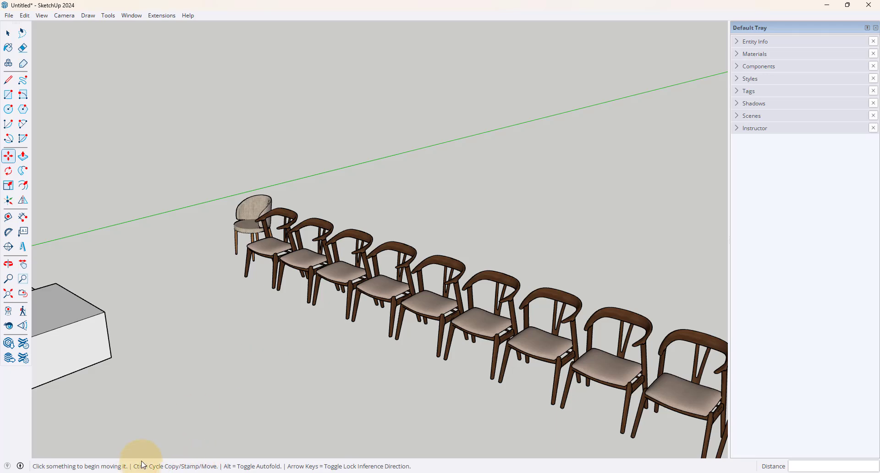
mouse_move(205, 411)
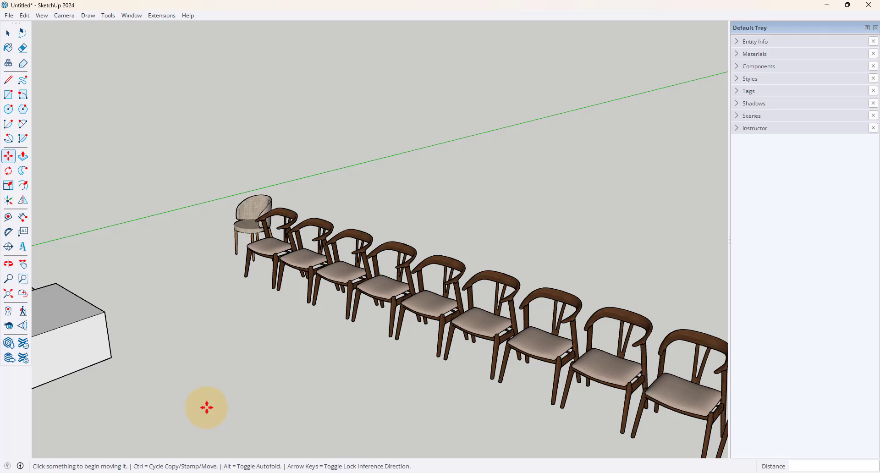
mouse_move(211, 405)
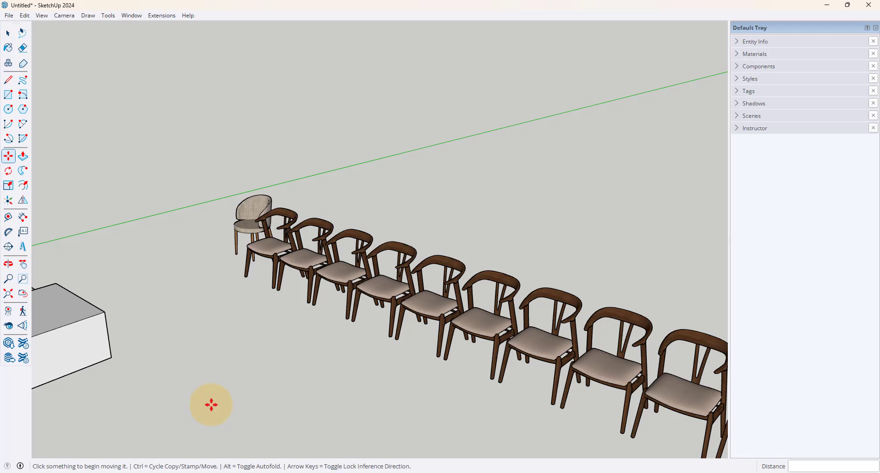
mouse_move(220, 355)
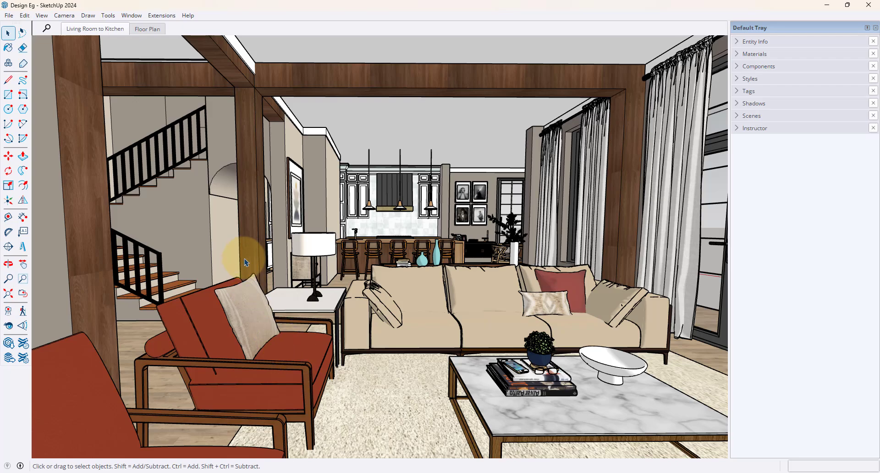
Step: Zoom Extents with Shift+Z repeatedly to back out toward the kitchen doorway
key(shift+z)
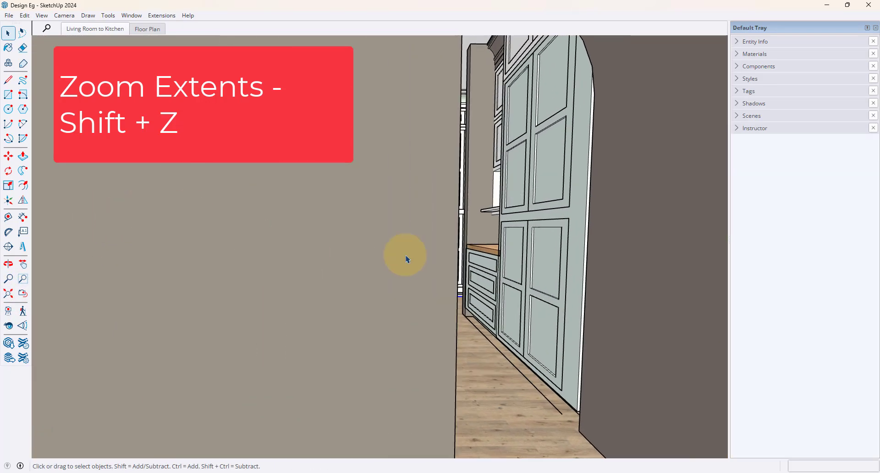
key(shift+z)
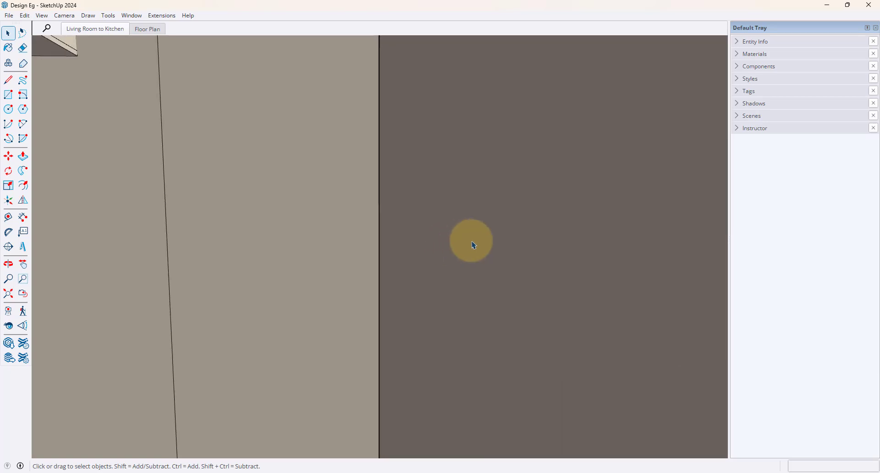
mouse_move(401, 238)
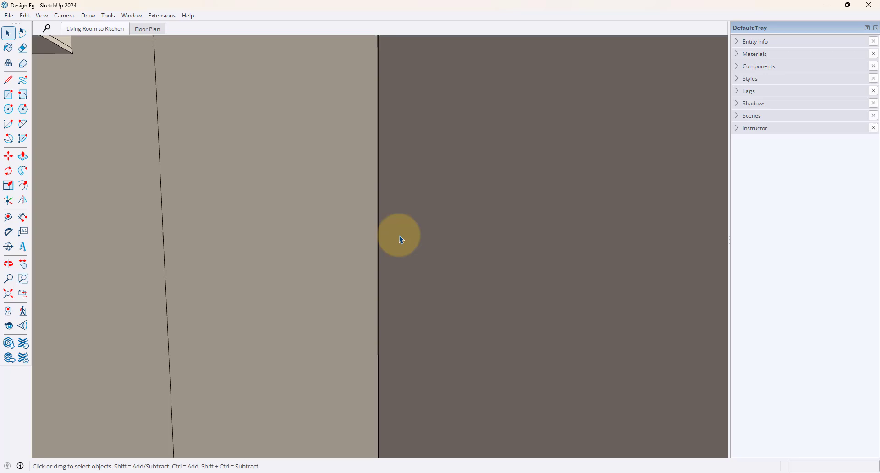
mouse_move(491, 270)
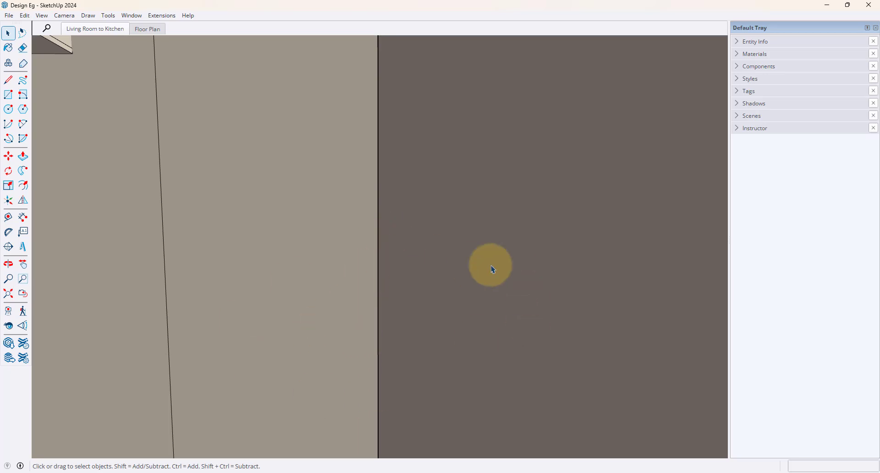
mouse_move(272, 298)
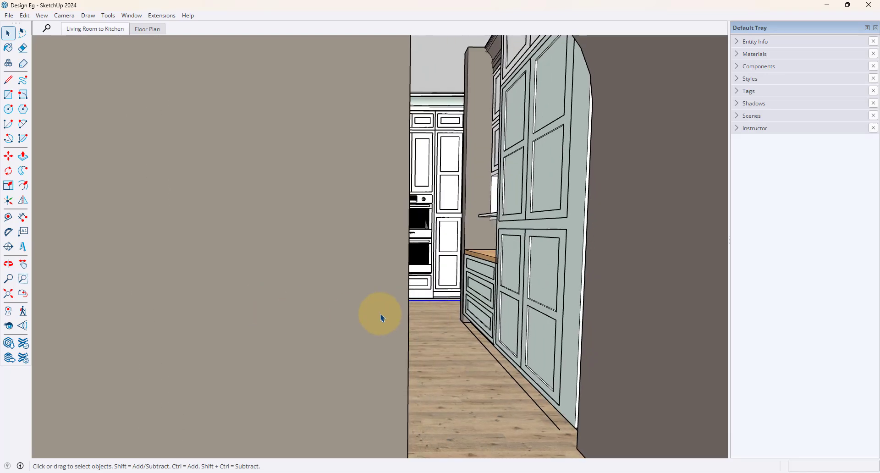
mouse_move(212, 391)
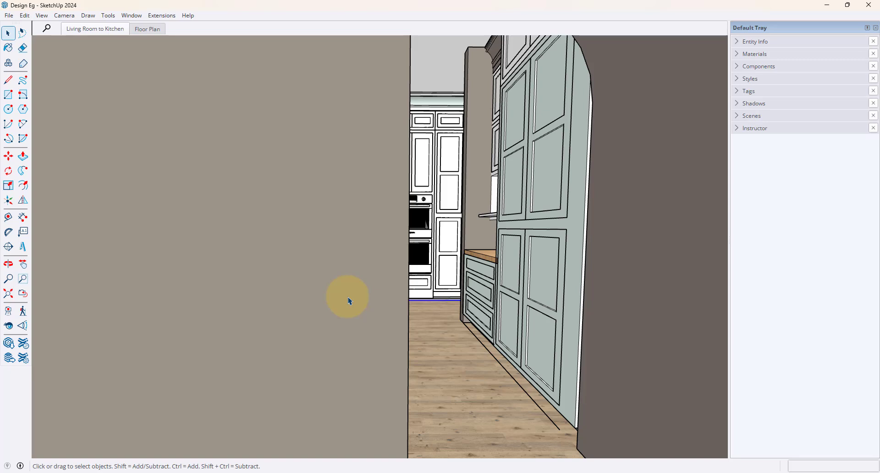
key(shift+z)
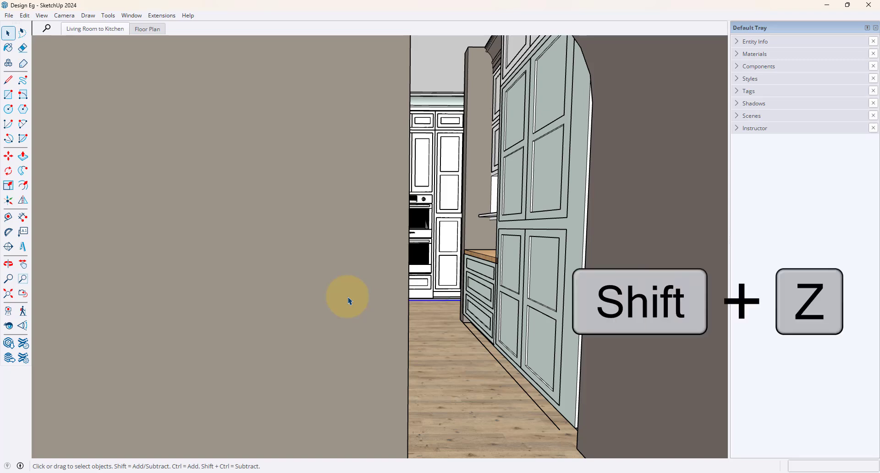
Step: Zoom extents, open the Living Room to Kitchen scene, and return to Select
key(shift+z)
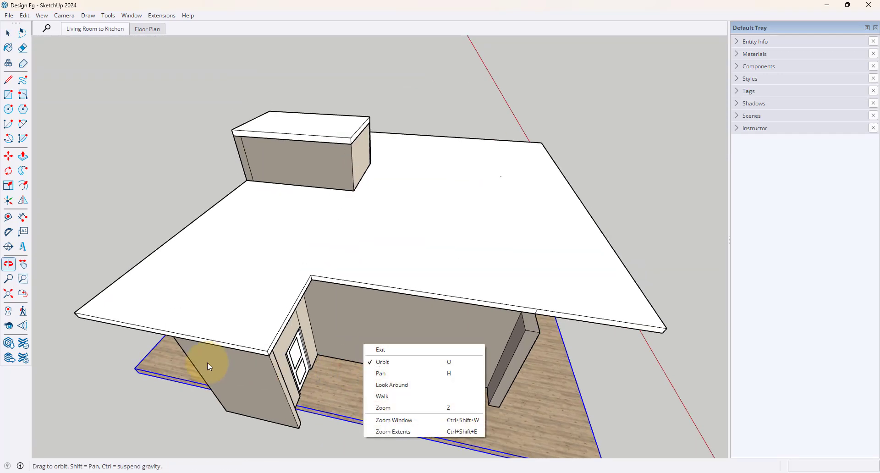
click(380, 374)
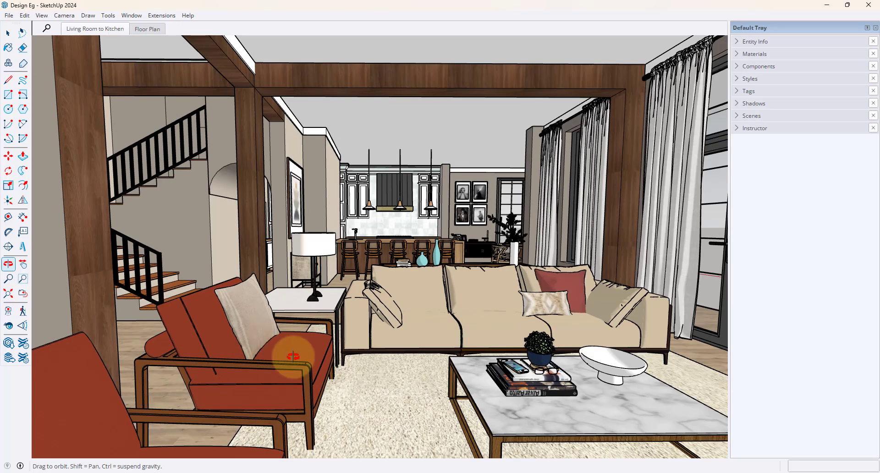
mouse_move(289, 319)
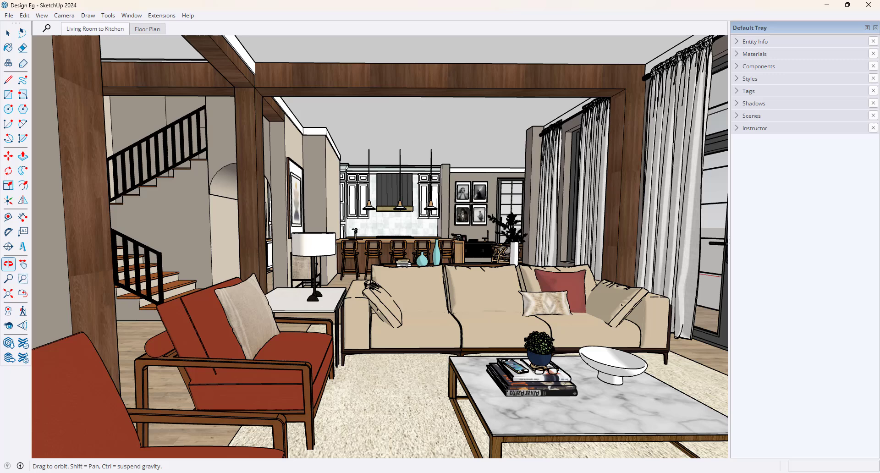
click(8, 33)
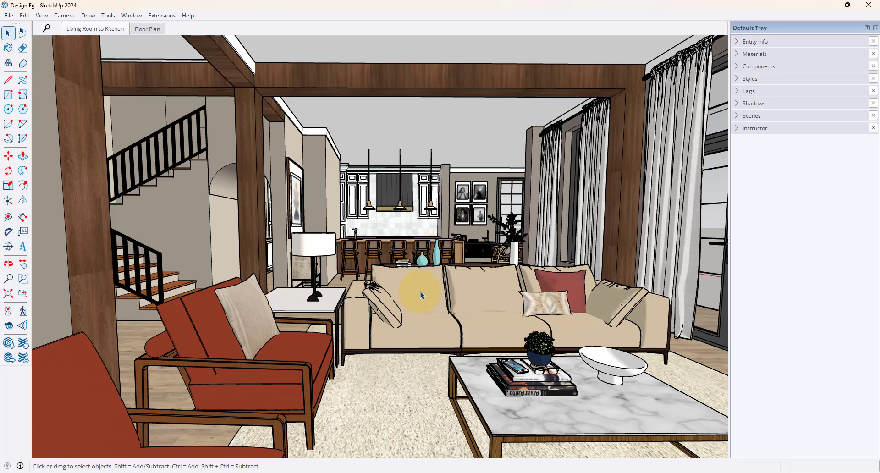
Step: Bring up the right-click camera navigation menu and dismiss it without changing mode
key(h)
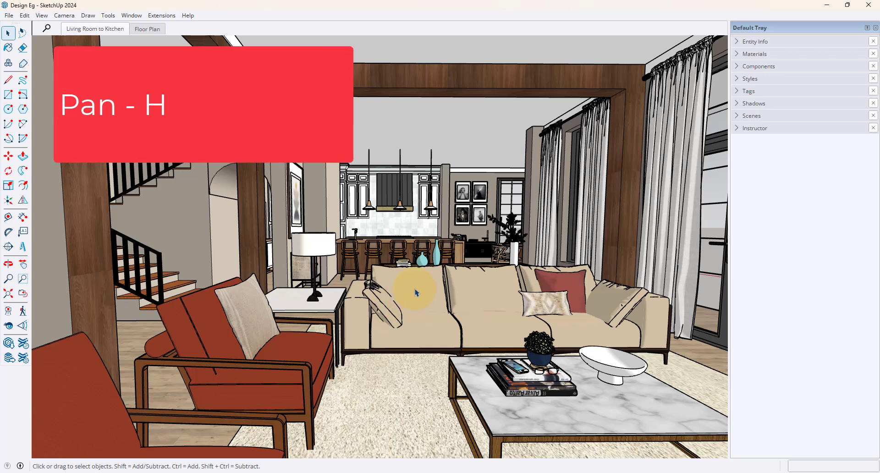
mouse_move(393, 326)
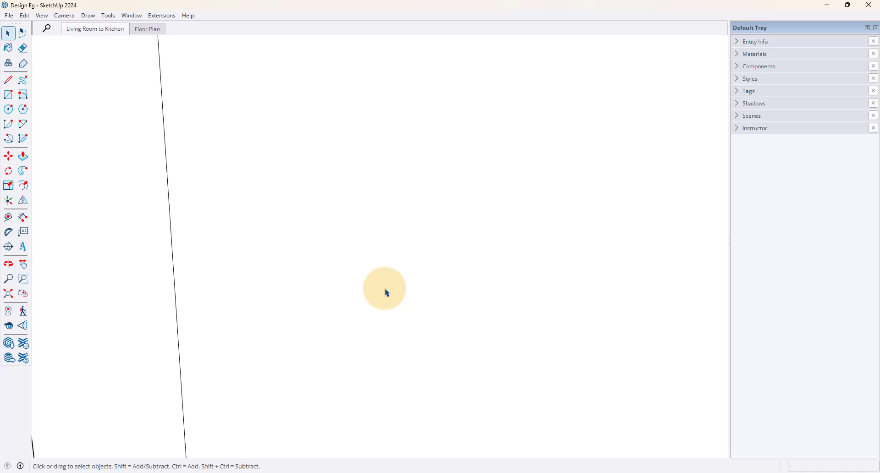
click(95, 29)
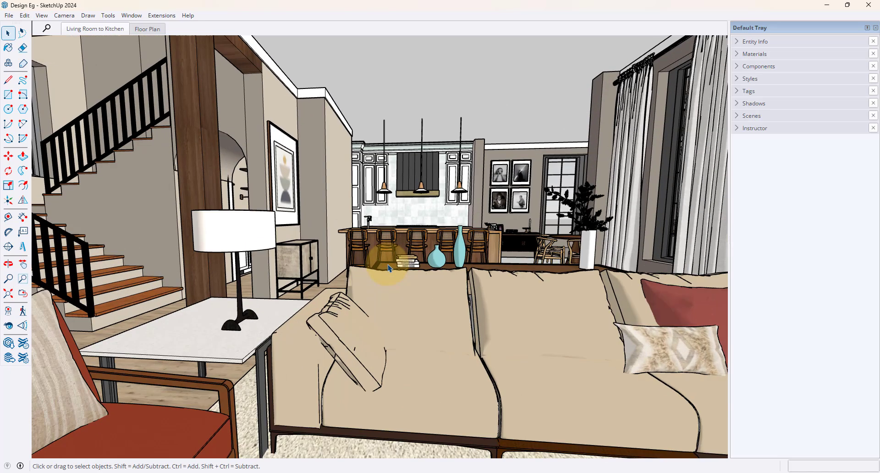
mouse_move(252, 398)
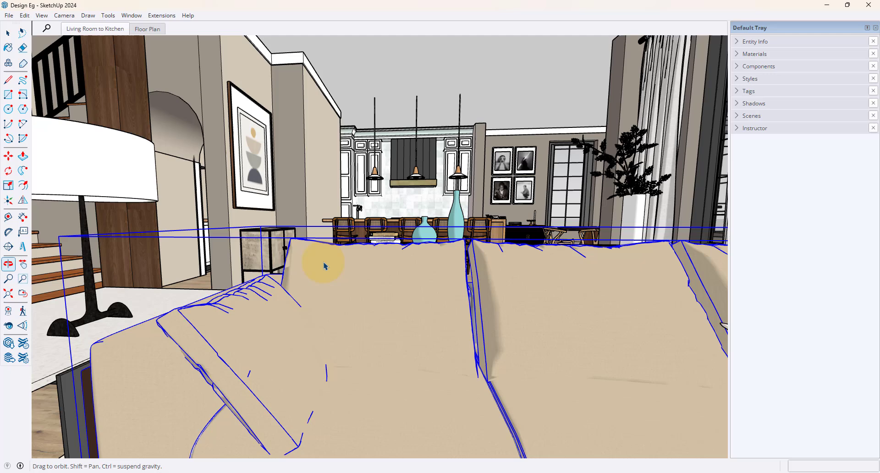
right_click(324, 267)
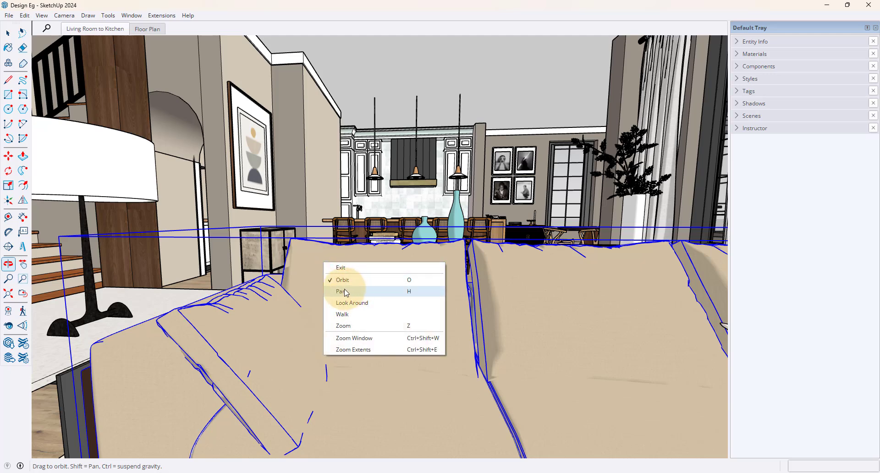
mouse_move(428, 302)
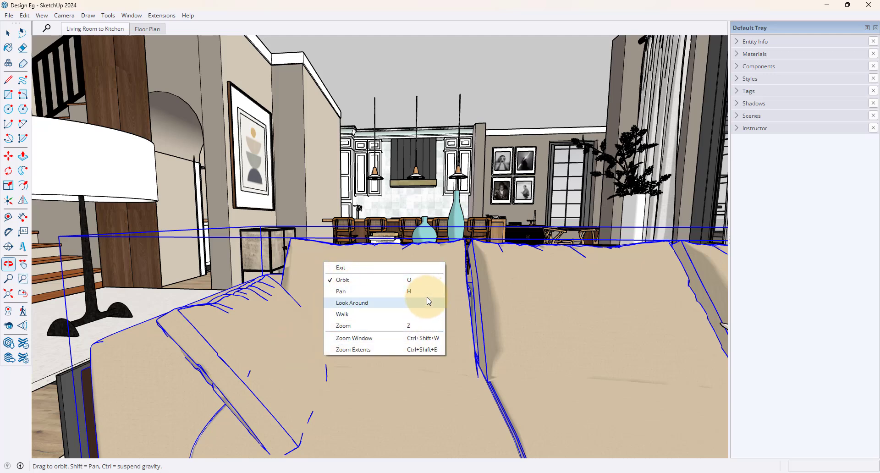
click(341, 280)
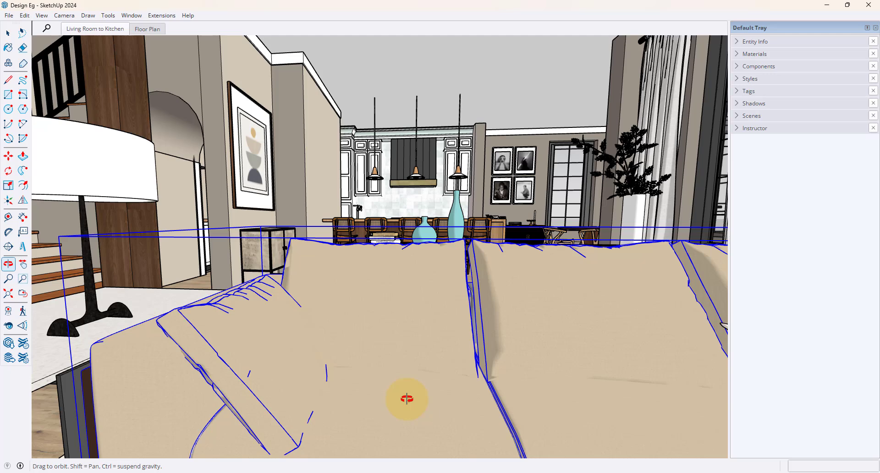
Step: Pan with H, dragging across the sofa and further toward the kitchen
key(h)
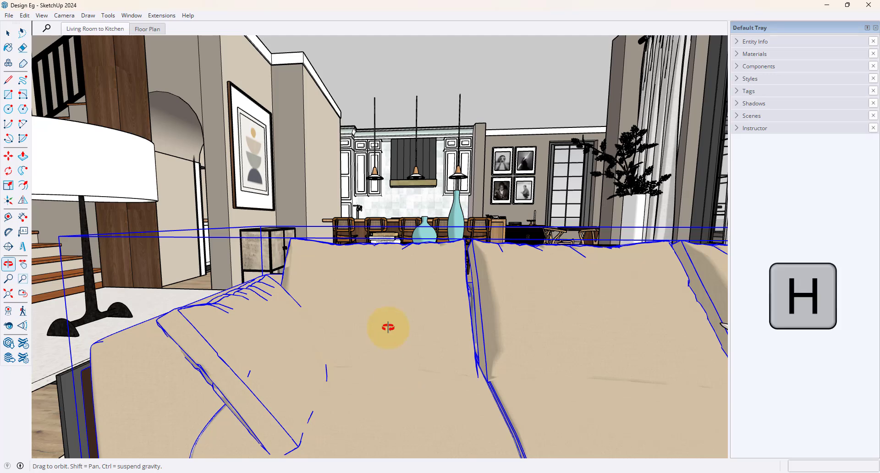
click(8, 32)
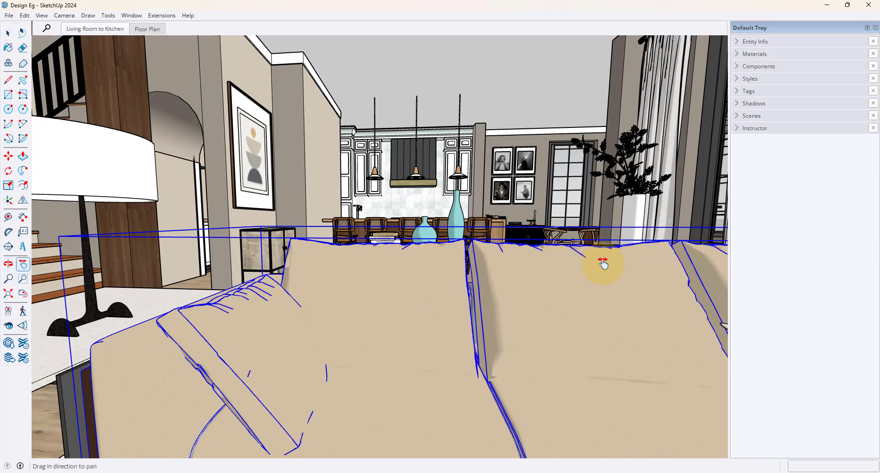
drag(604, 264, 730, 241)
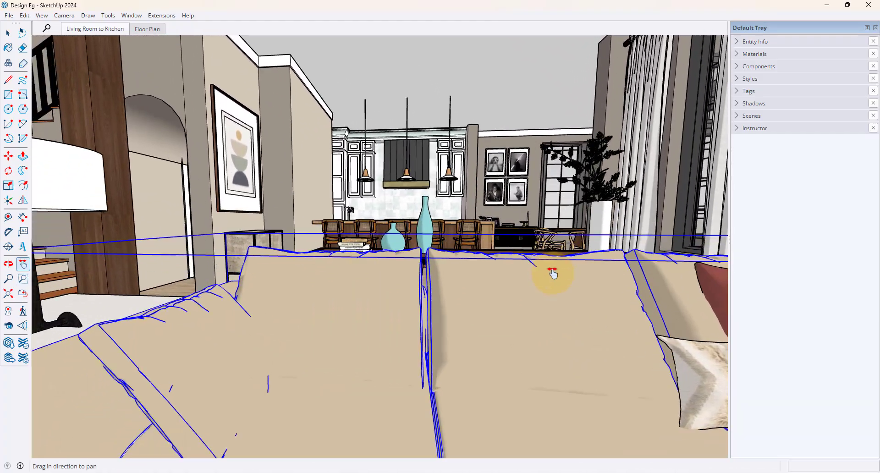
drag(553, 273, 530, 351)
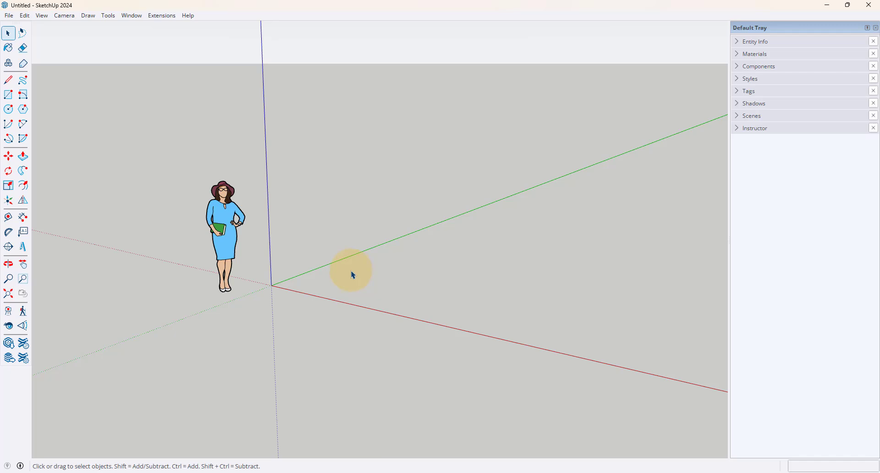
mouse_move(348, 285)
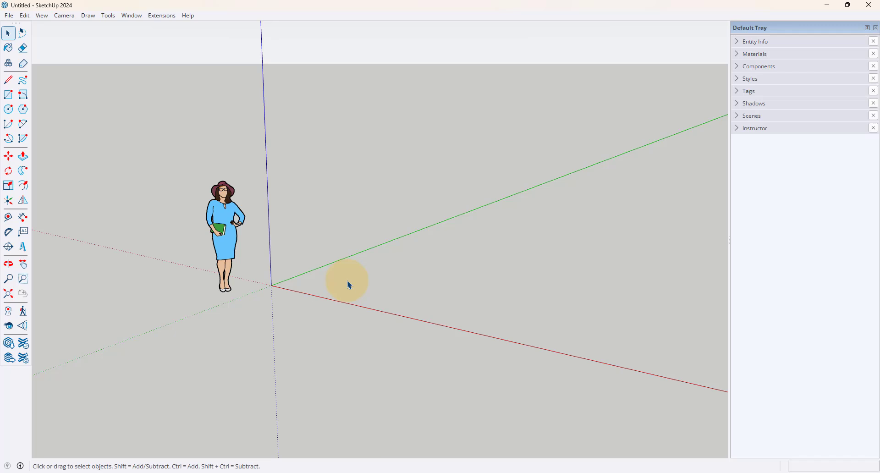
Step: Open Window > Preferences on the Shortcuts page
click(131, 15)
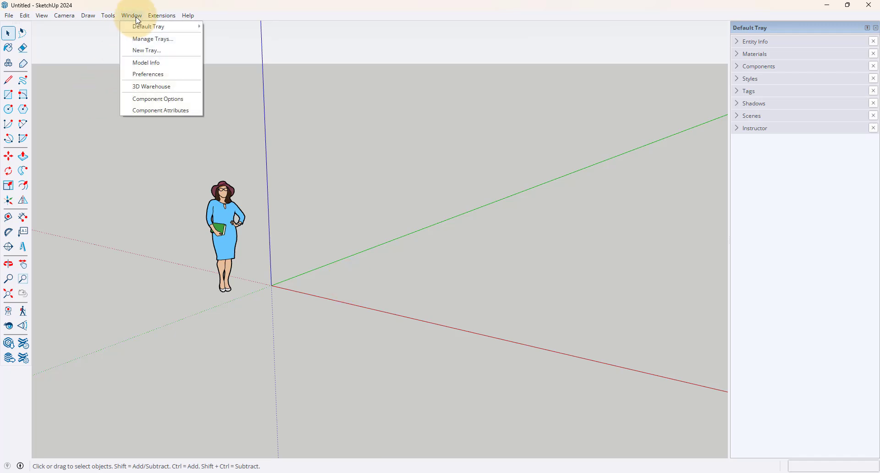
click(148, 73)
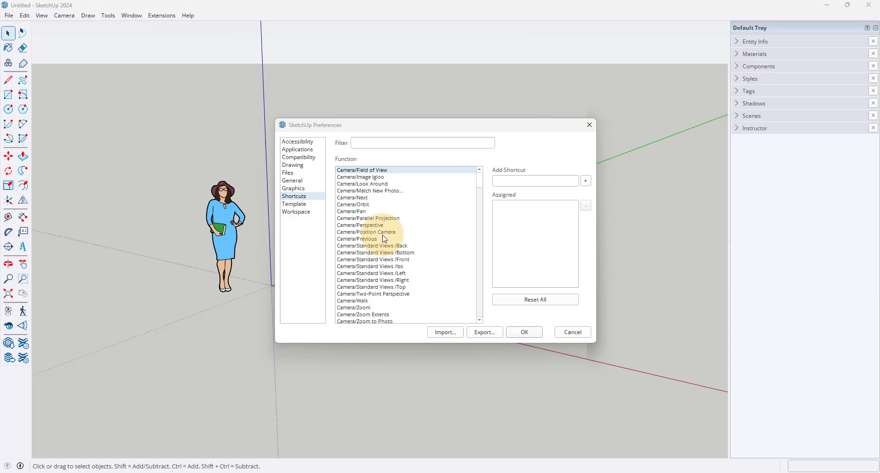
mouse_move(308, 202)
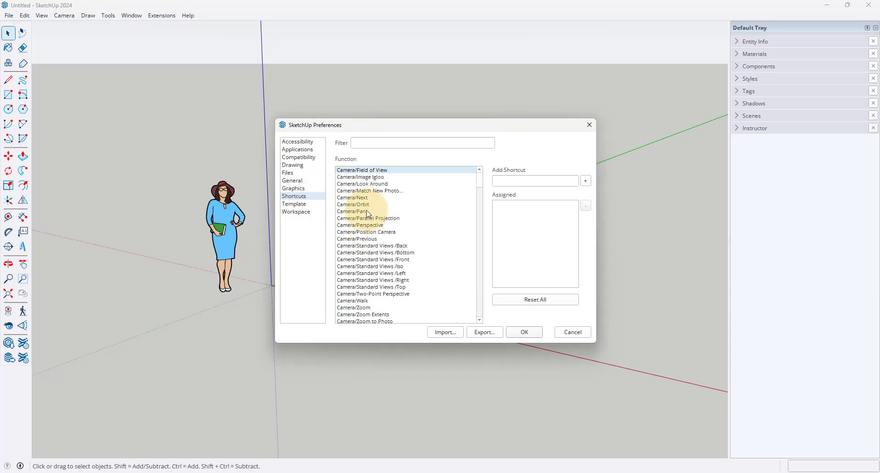
scroll(down, 3)
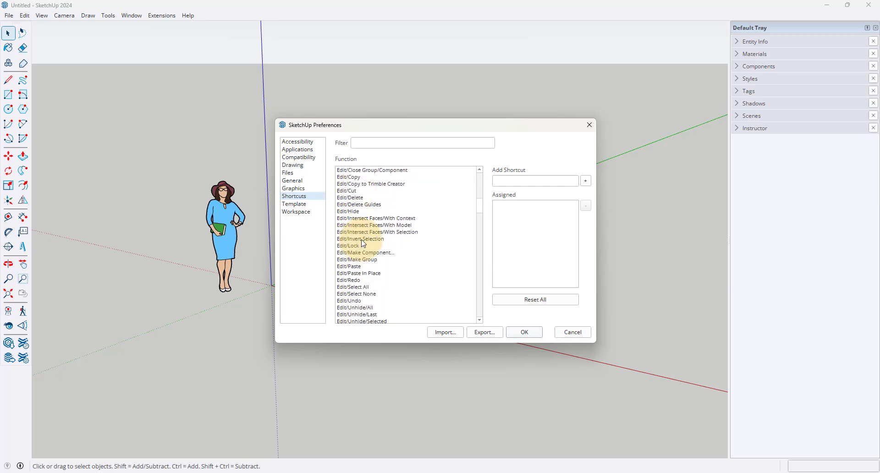
scroll(up, 3)
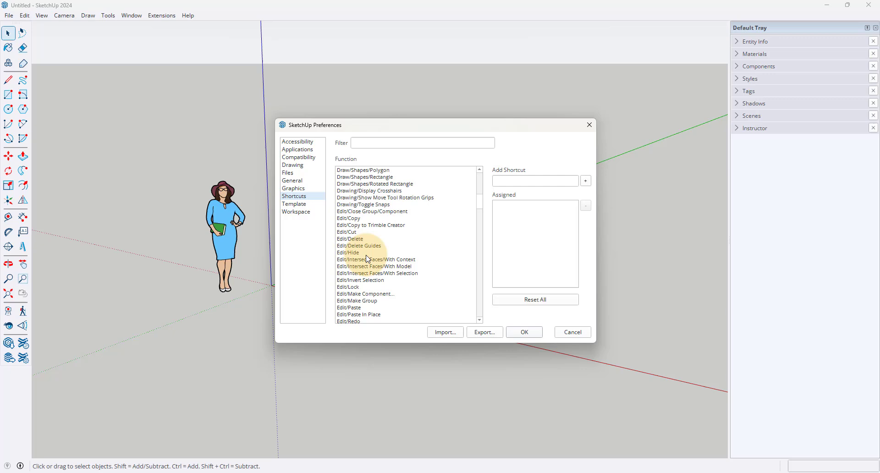
scroll(up, 3)
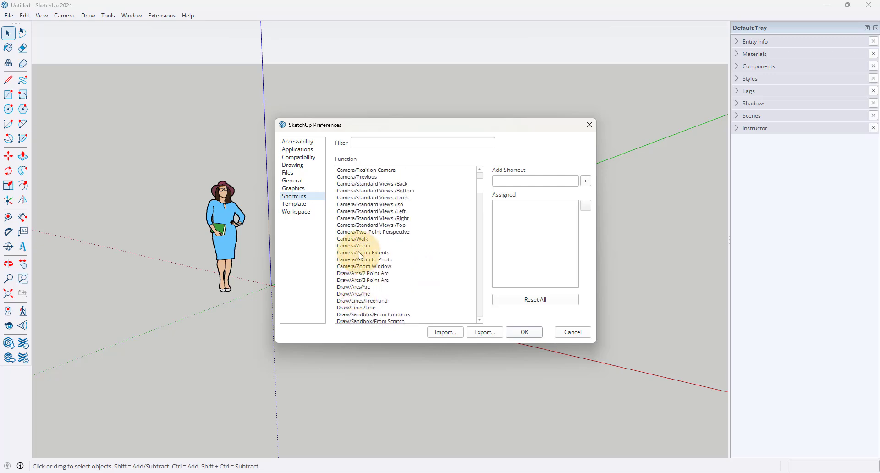
scroll(up, 3)
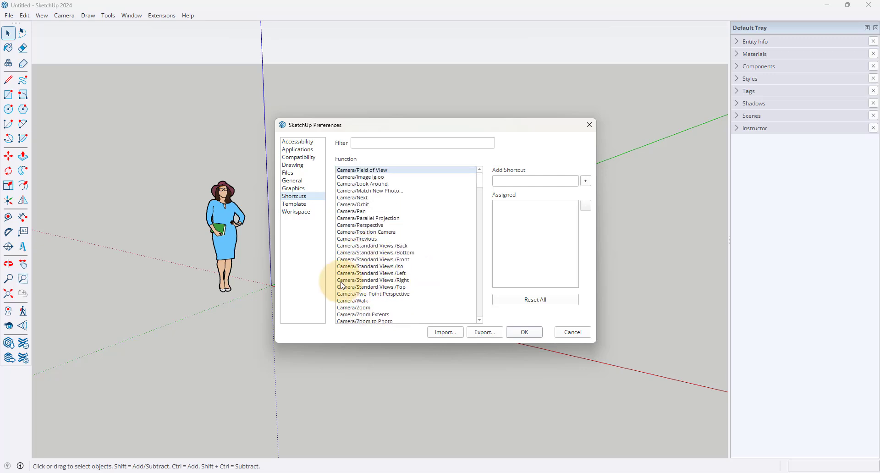
click(371, 287)
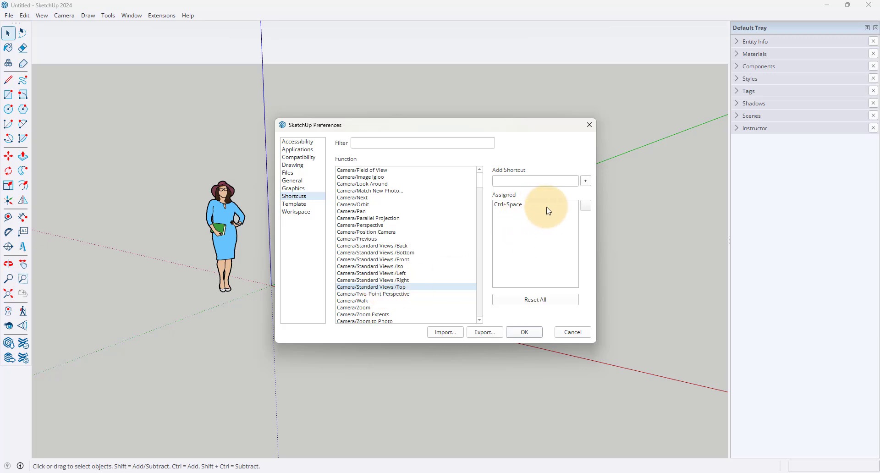
mouse_move(537, 220)
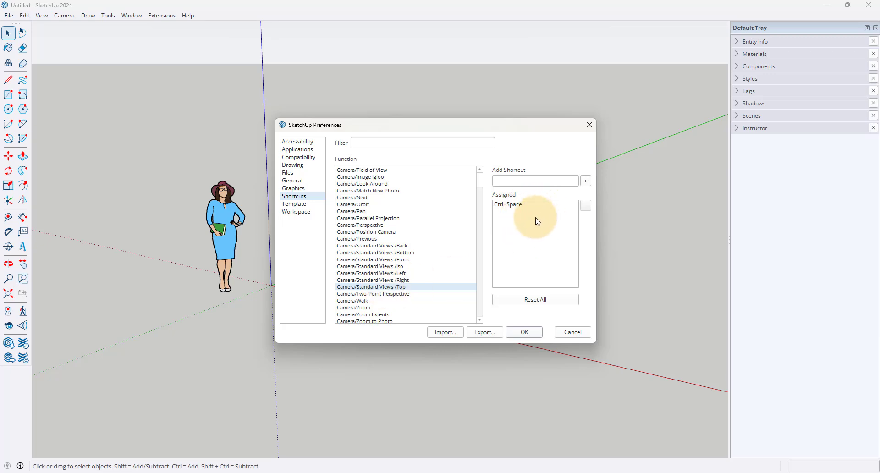
mouse_move(510, 277)
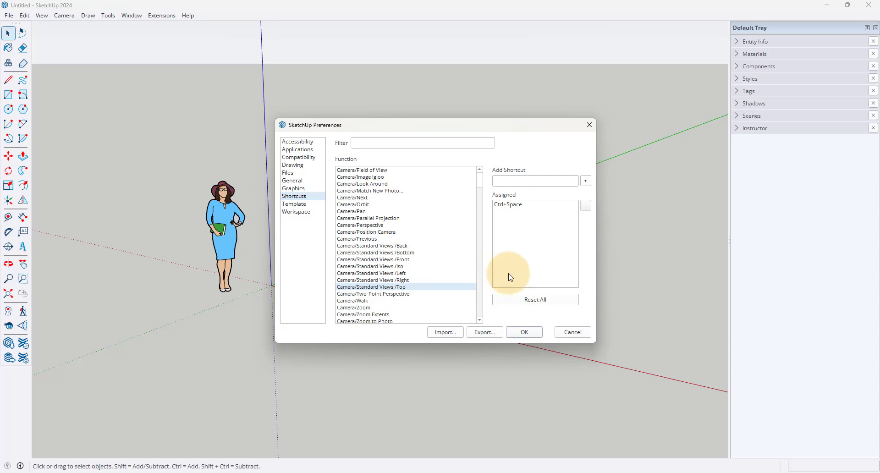
mouse_move(350, 290)
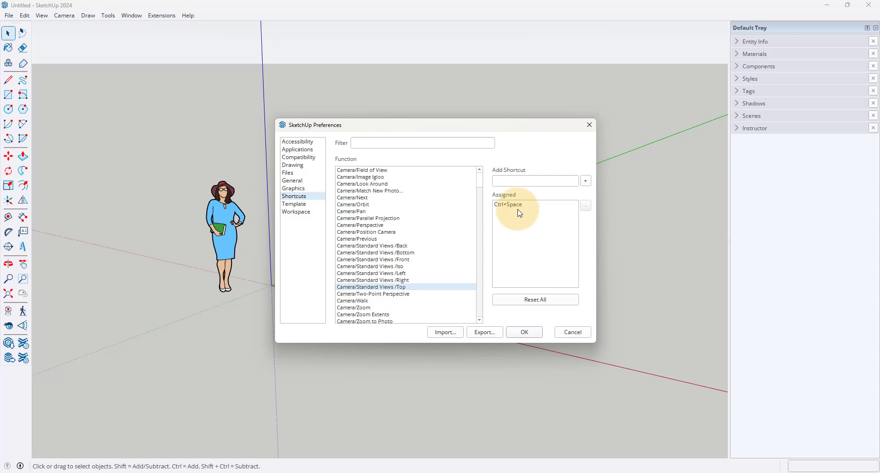
mouse_move(436, 257)
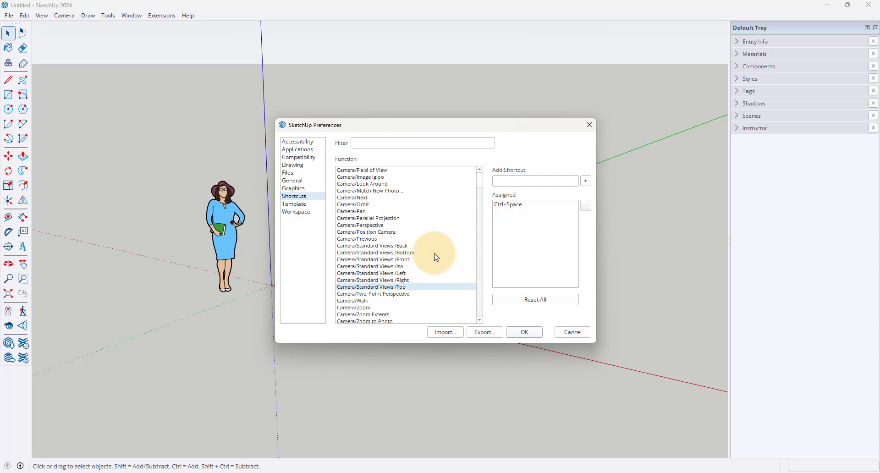
scroll(up, 3)
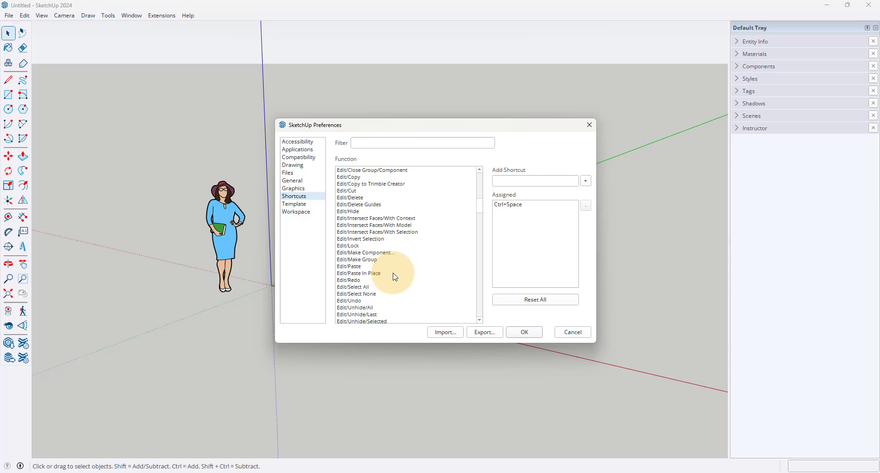
scroll(down, 3)
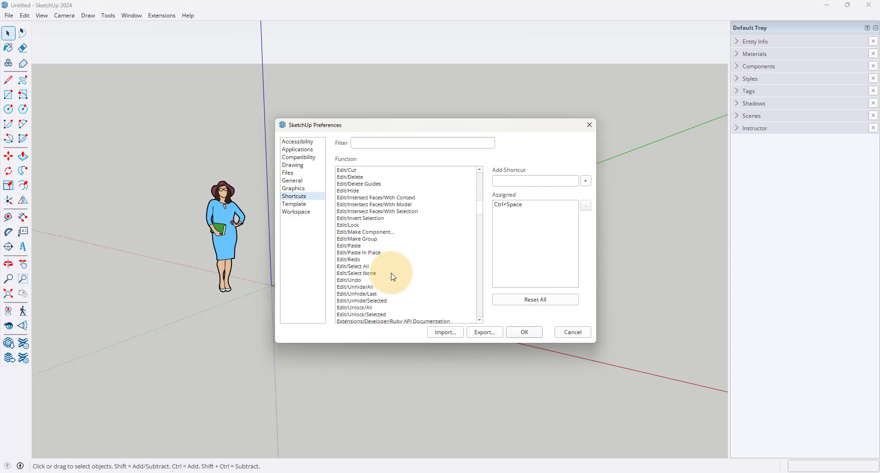
click(359, 253)
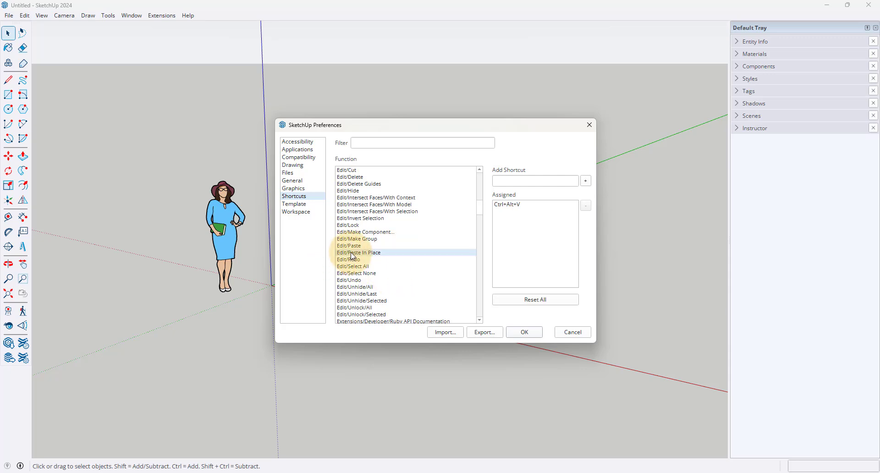
click(359, 252)
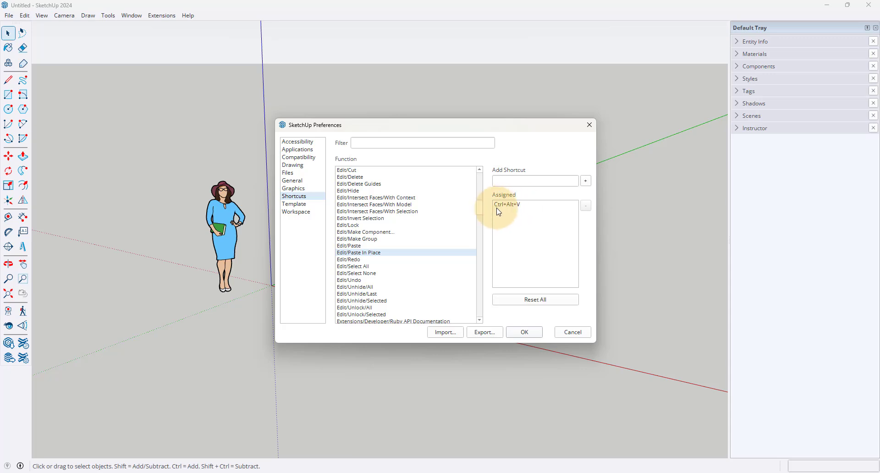
mouse_move(530, 212)
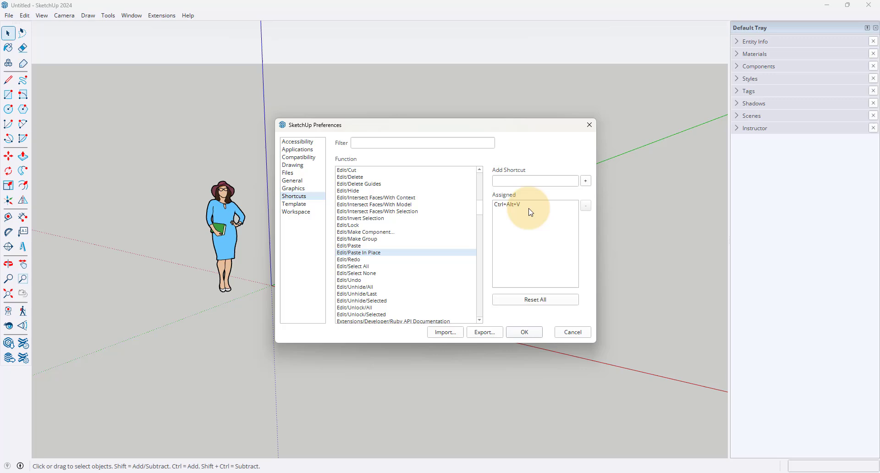
mouse_move(472, 222)
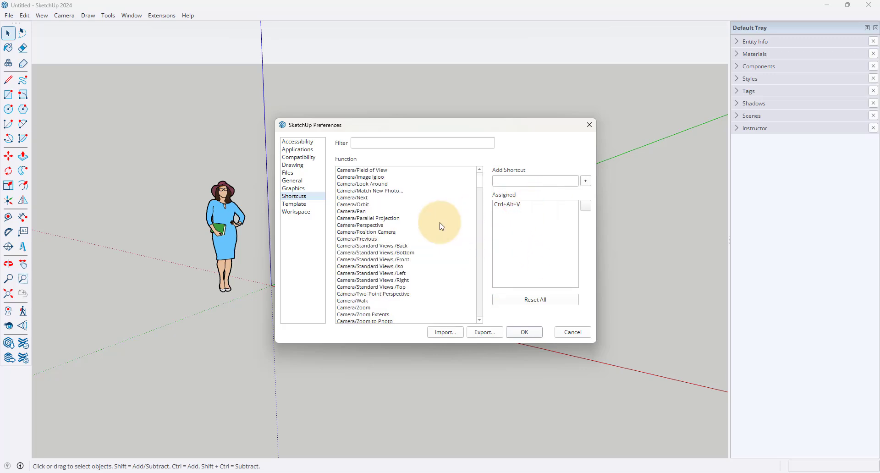
scroll(down, 3)
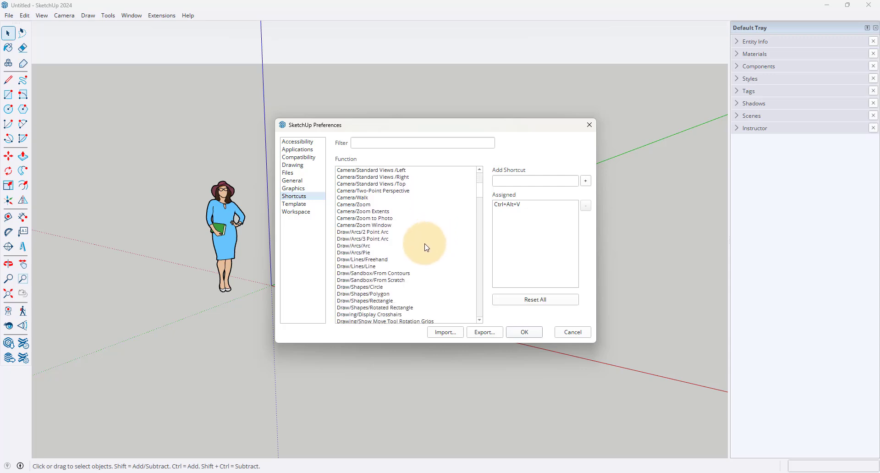
scroll(down, 3)
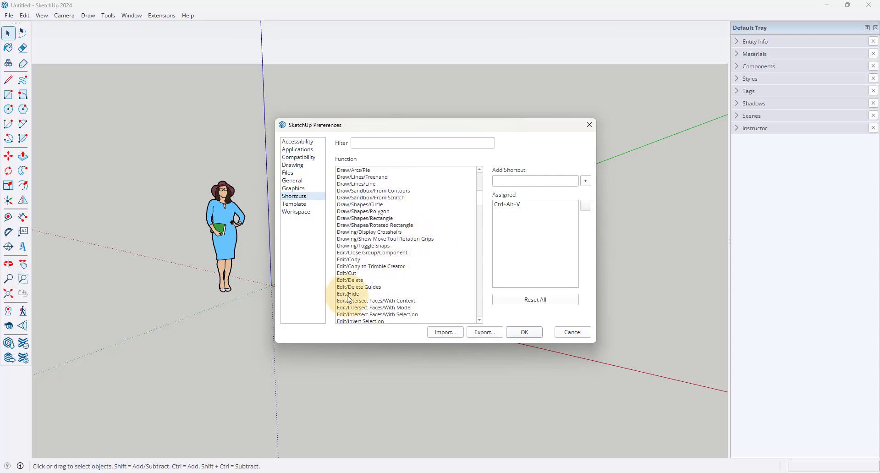
click(348, 294)
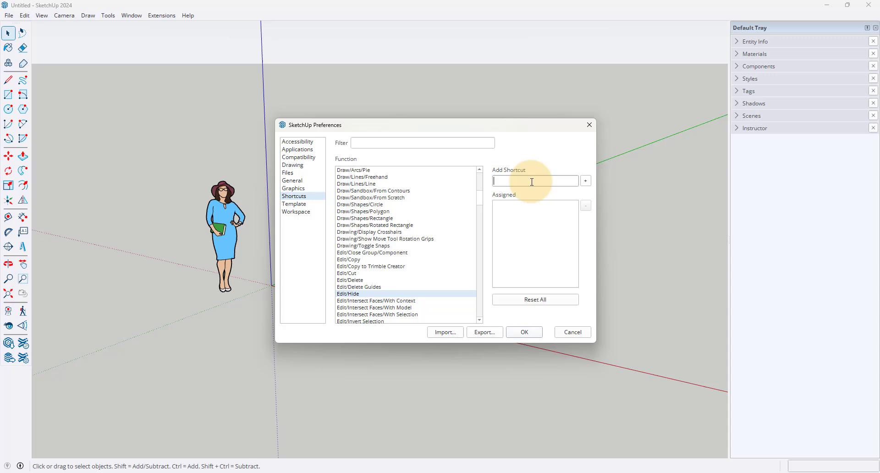
mouse_move(534, 167)
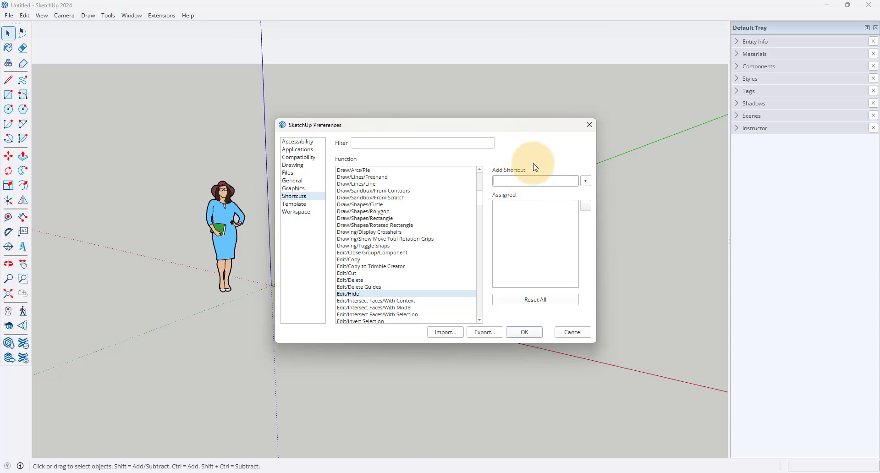
text(Ctrl+H)
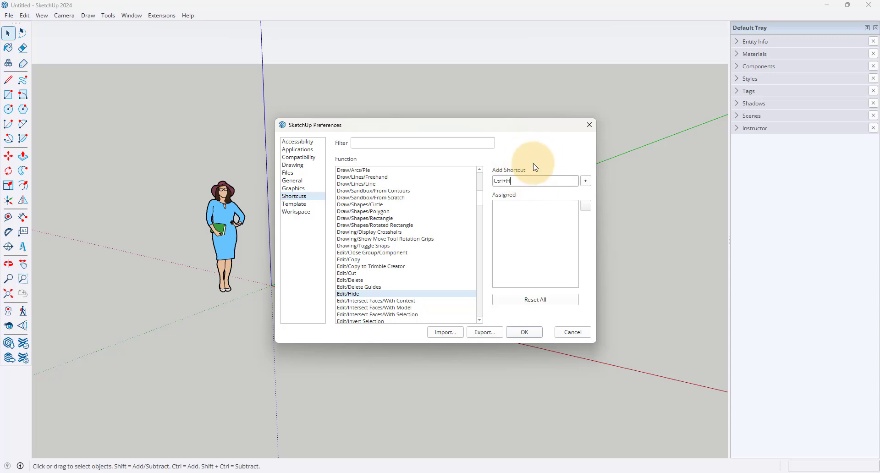
click(585, 181)
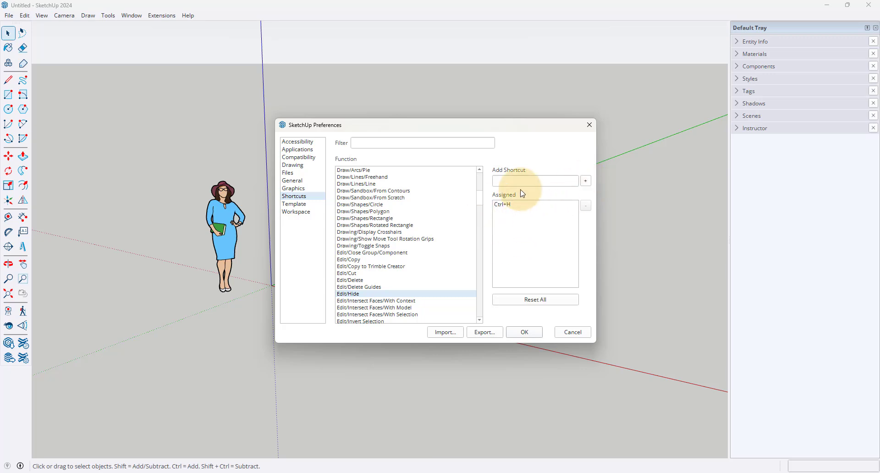
mouse_move(499, 213)
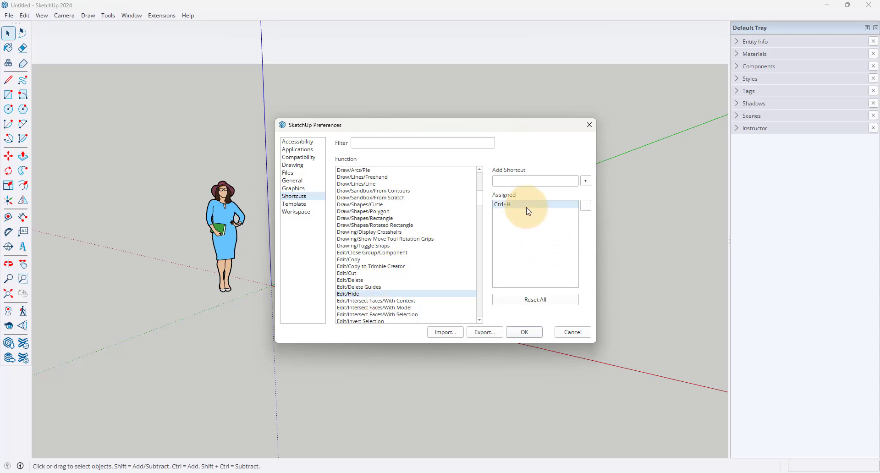
mouse_move(555, 208)
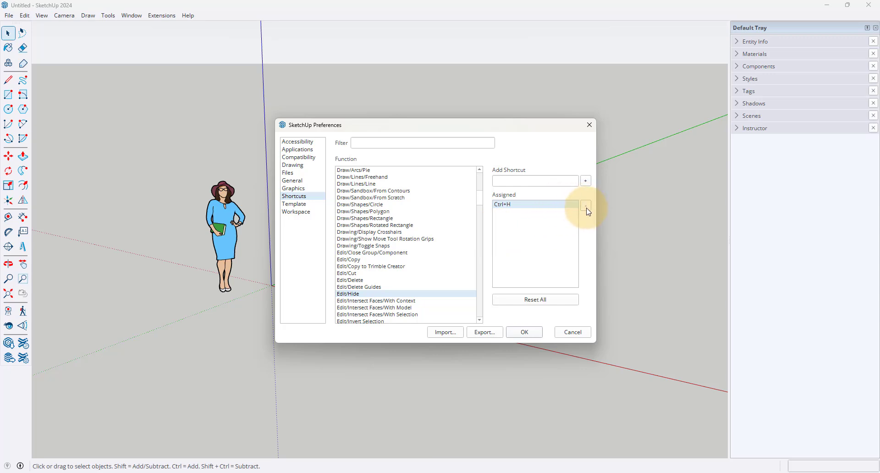
click(585, 206)
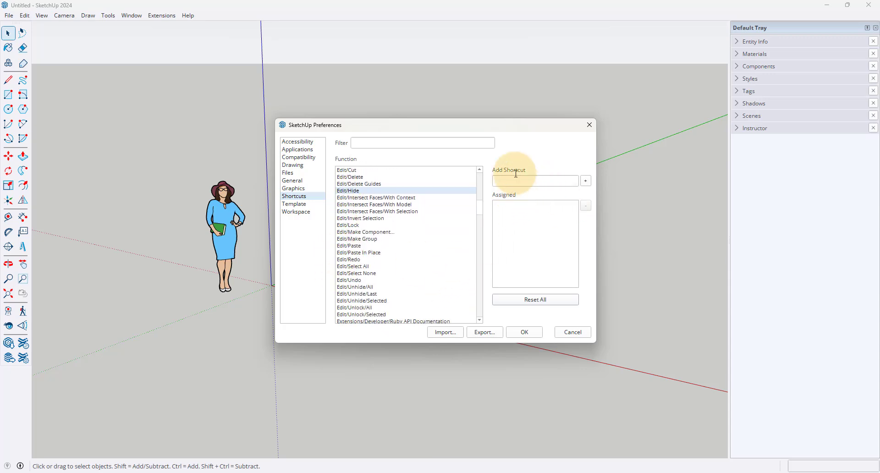
mouse_move(409, 250)
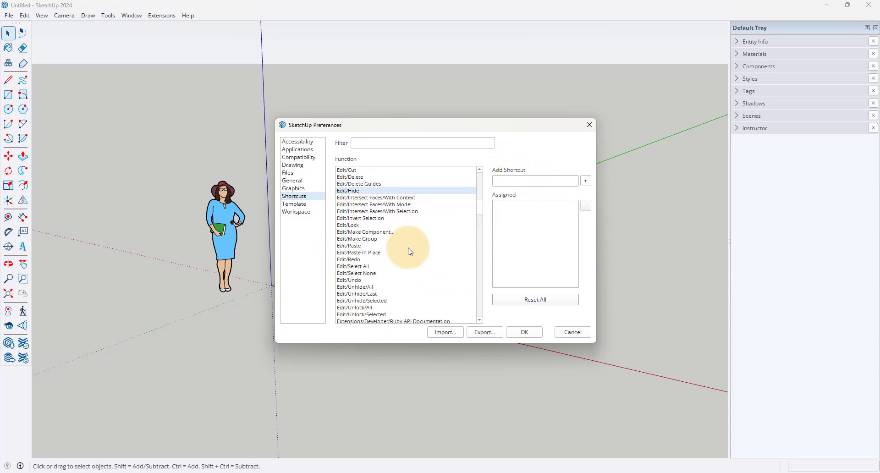
scroll(down, 3)
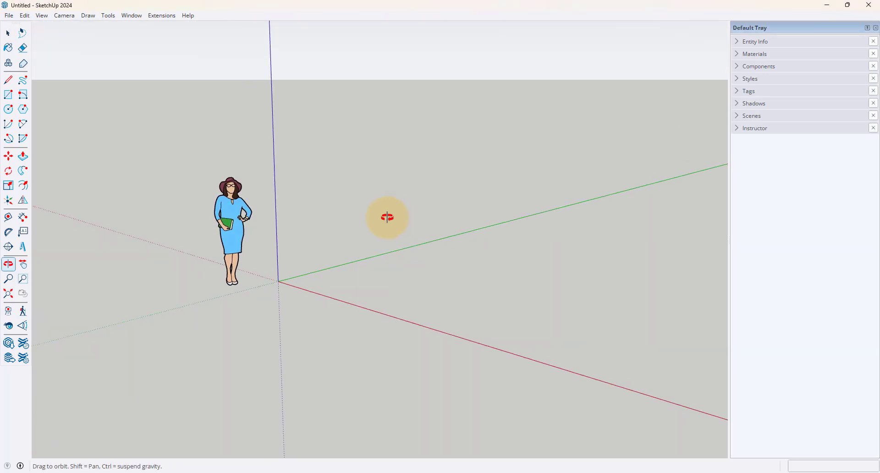
Step: Return to the Select tool in the empty model
click(8, 32)
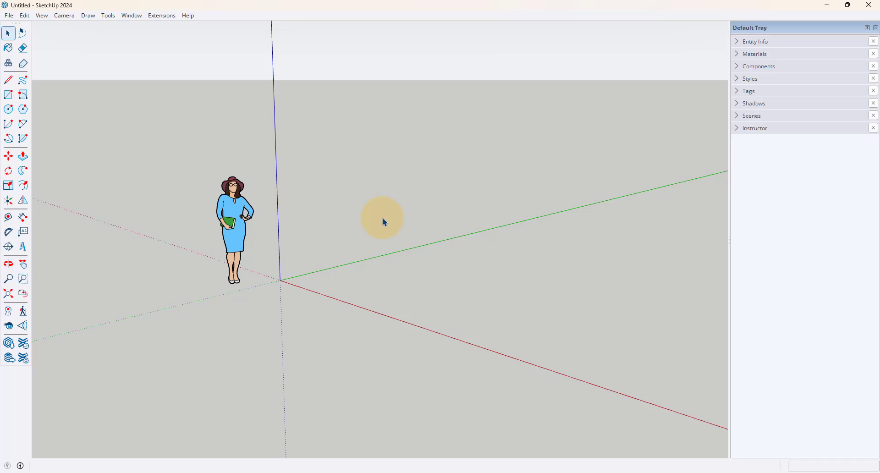